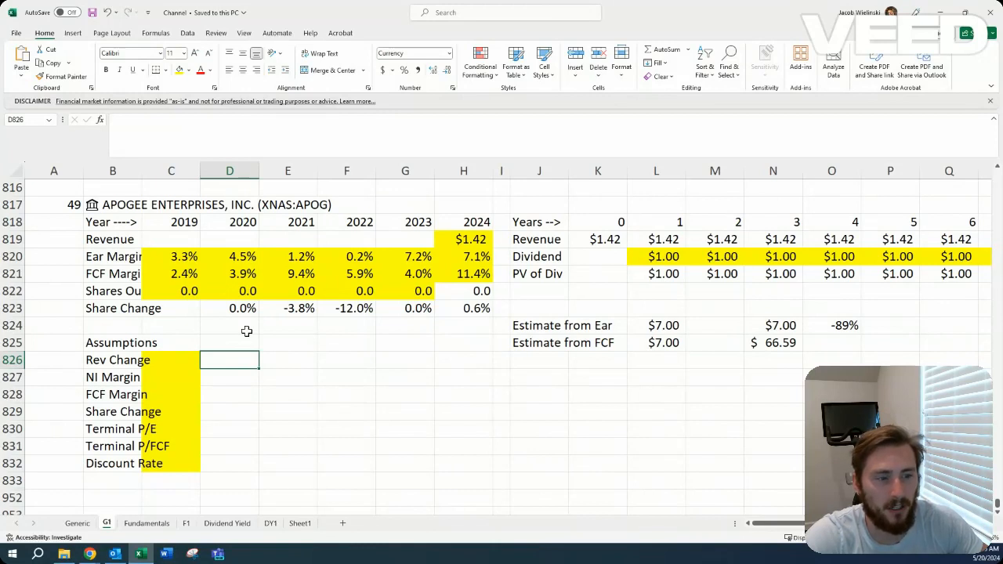
mouse_move(311, 229)
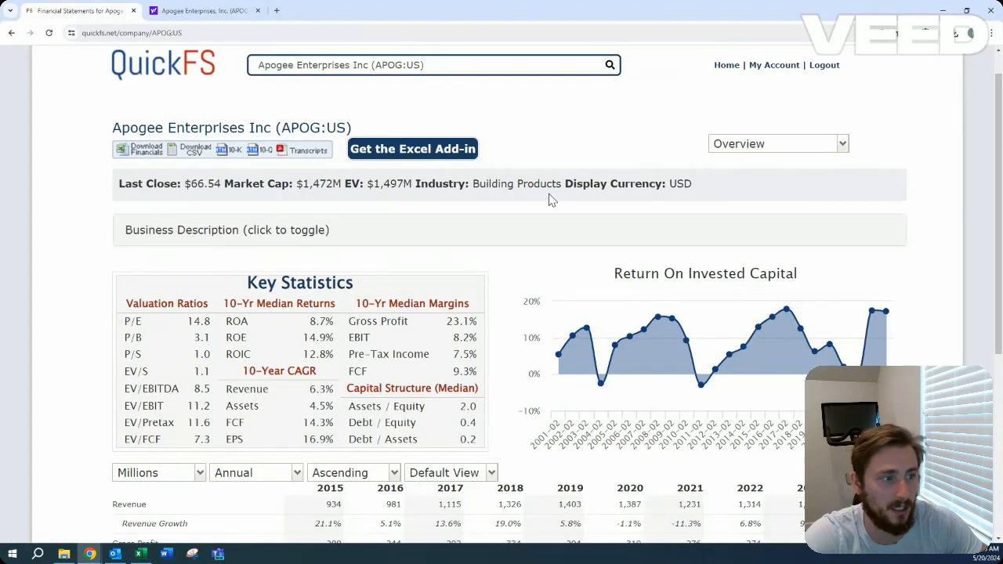
click(225, 229)
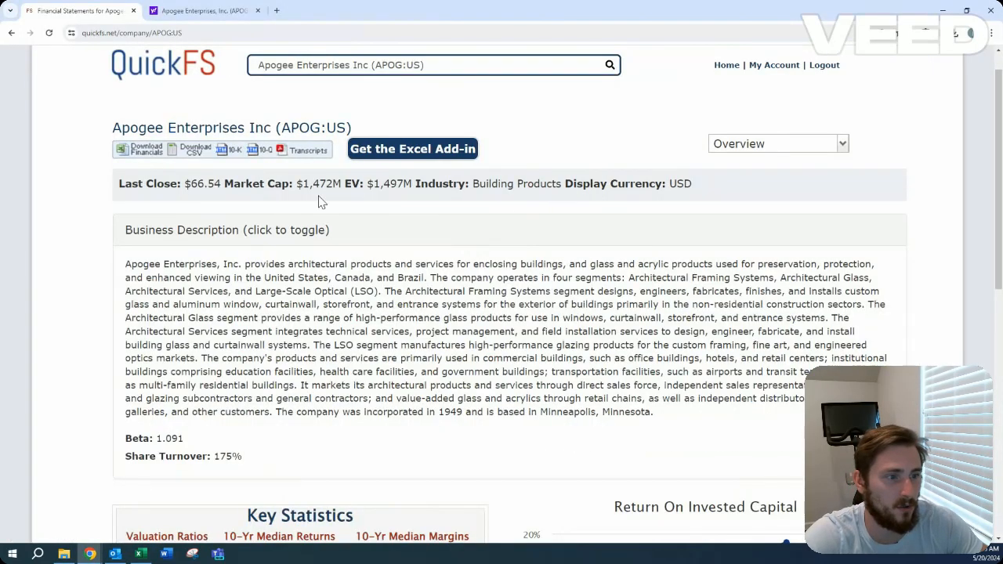
mouse_move(392, 202)
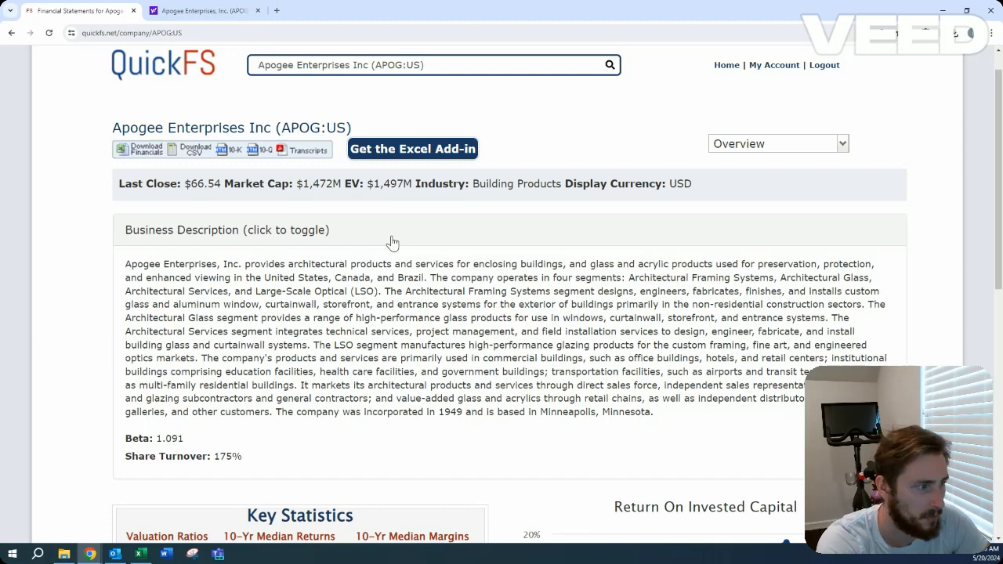
scroll(down, 3)
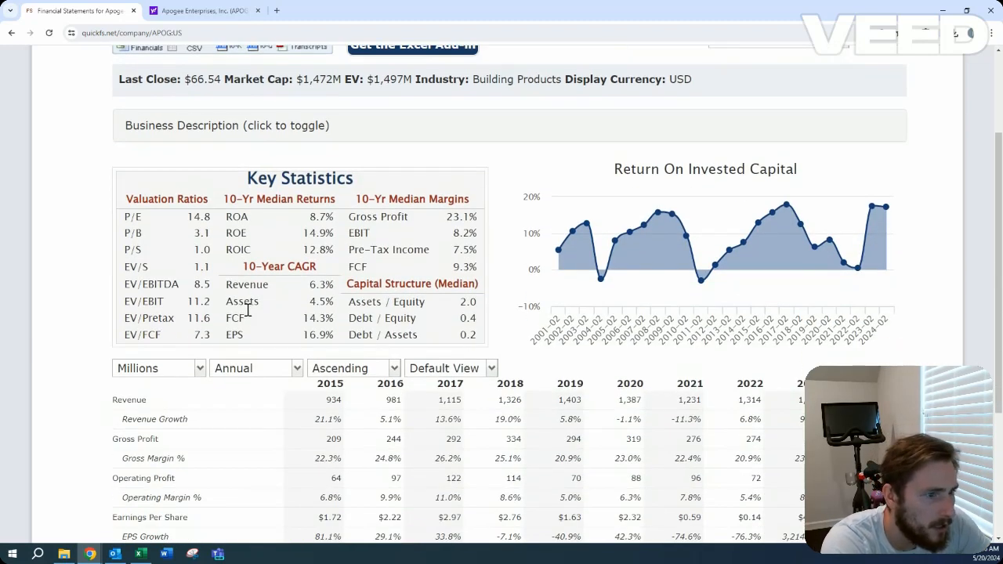
scroll(down, 3)
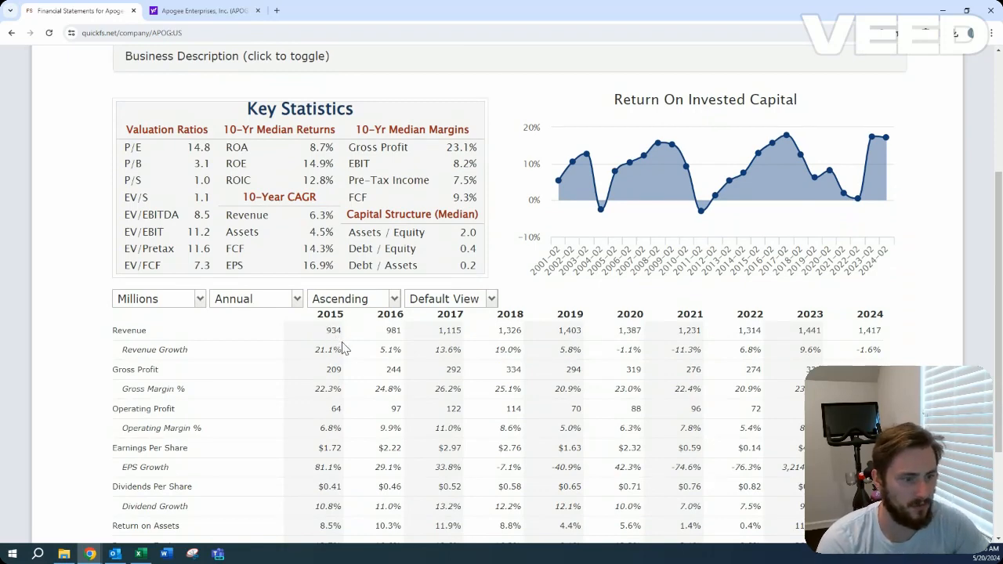
scroll(down, 3)
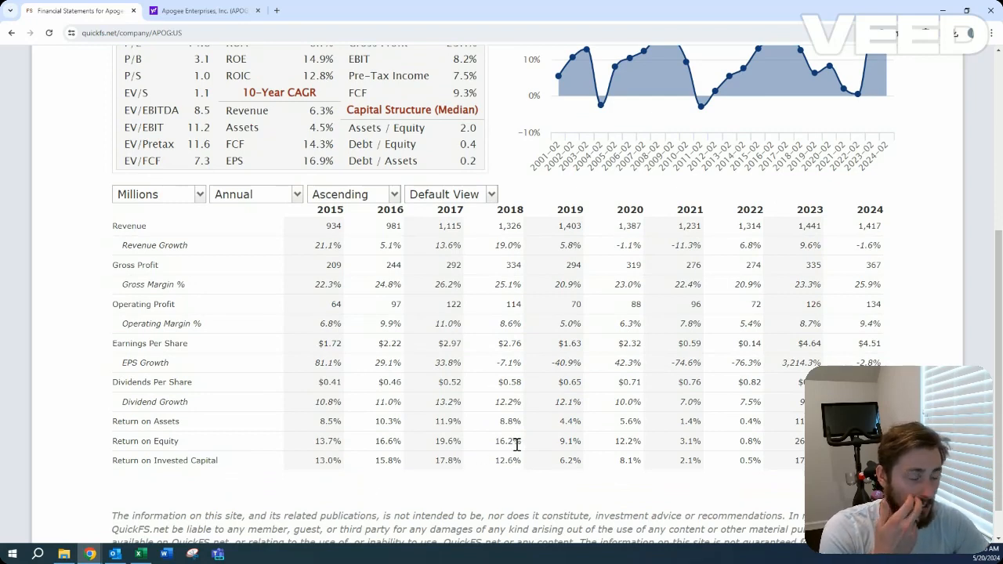
mouse_move(326, 337)
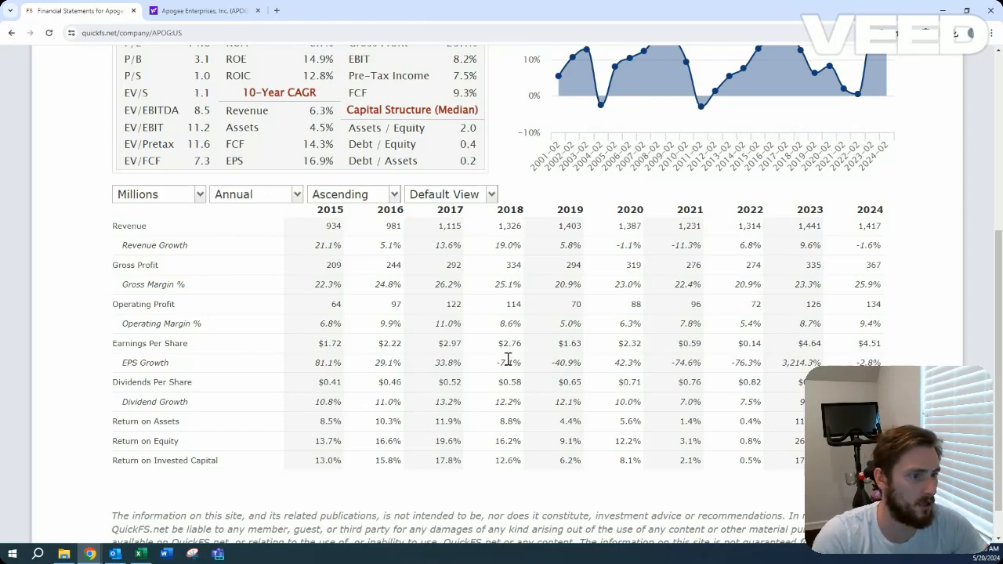
scroll(up, 3)
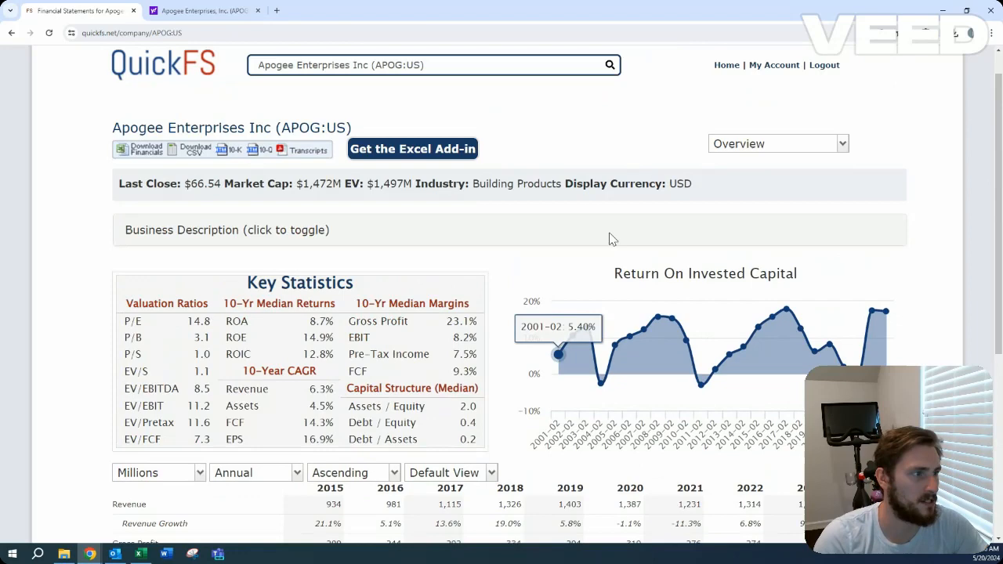
- Review Apogee's balance sheet in QuickFS, then bring up its cash flow statement
click(776, 145)
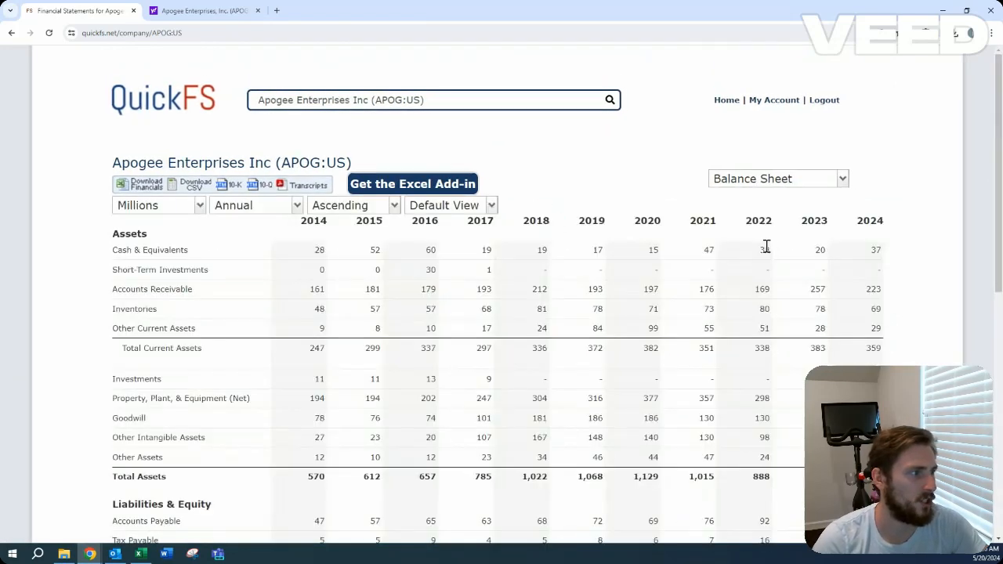
scroll(down, 3)
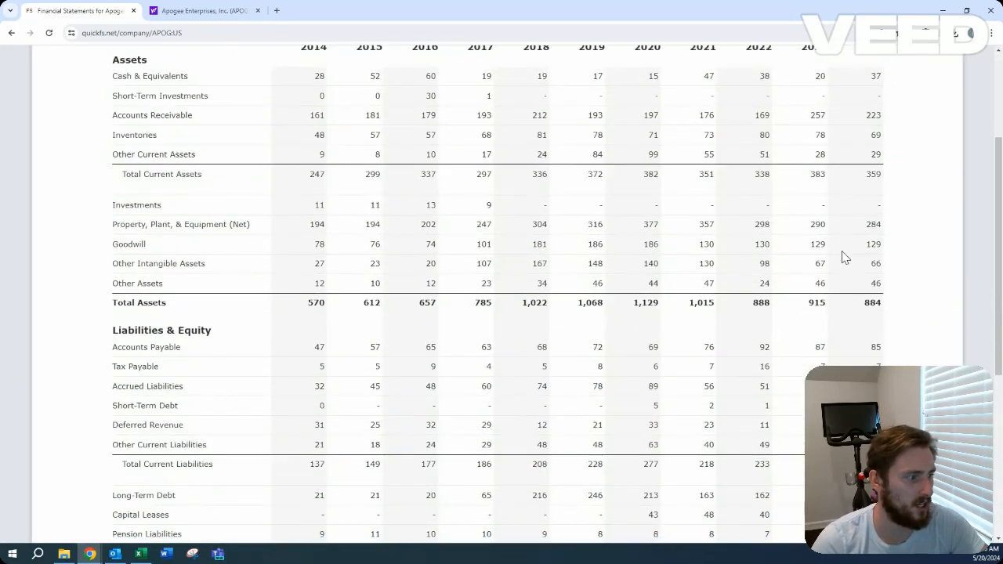
scroll(down, 3)
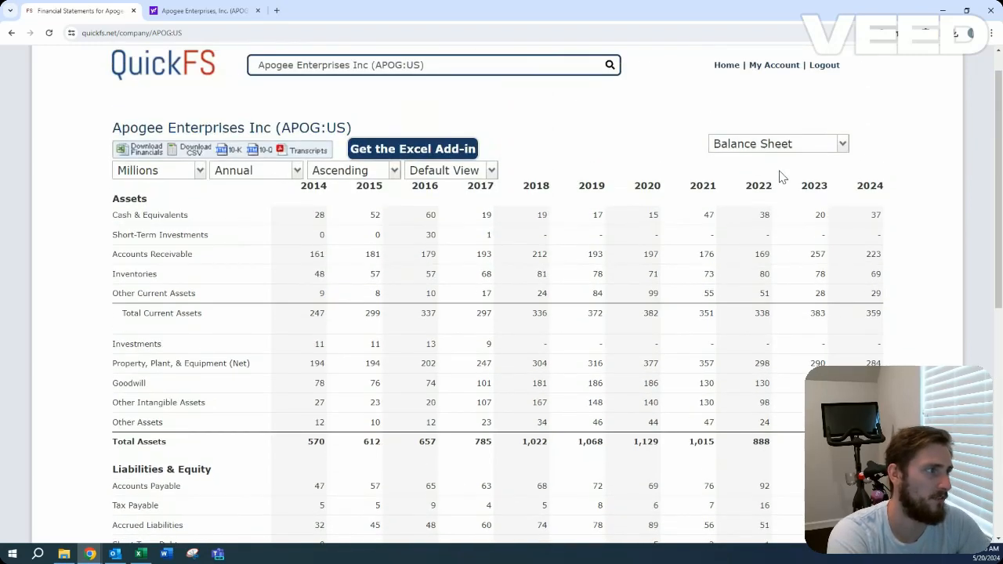
click(778, 144)
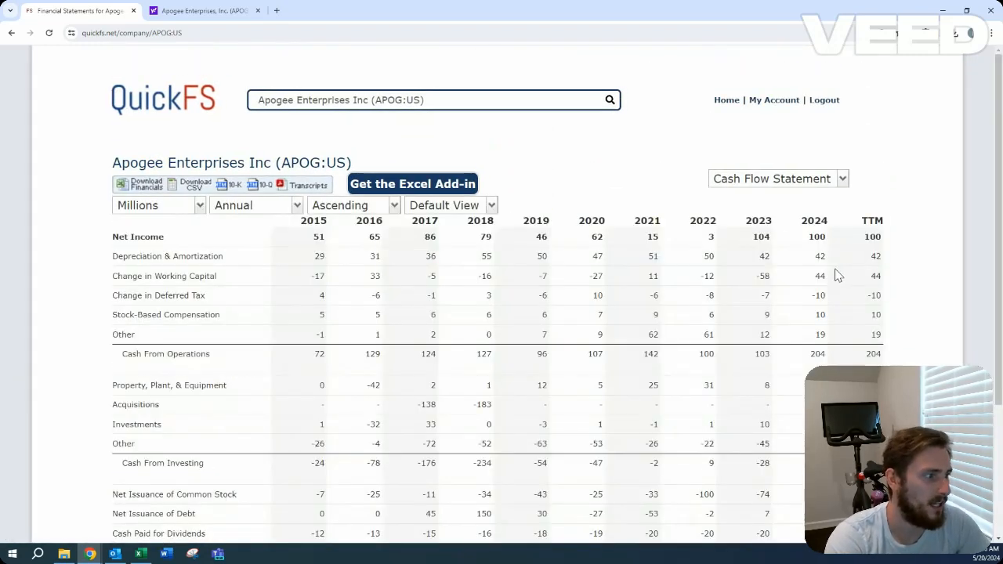
mouse_move(502, 453)
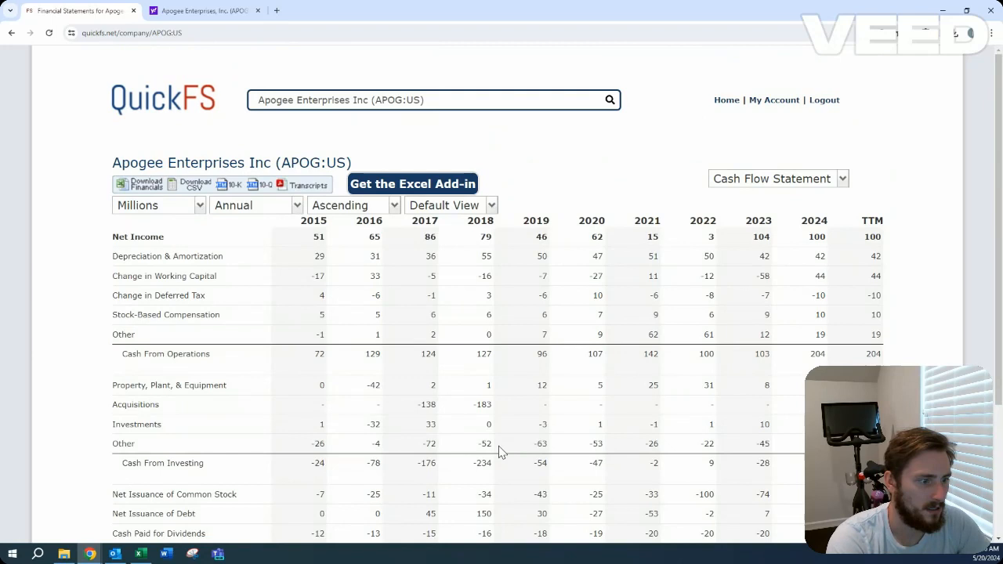
mouse_move(510, 469)
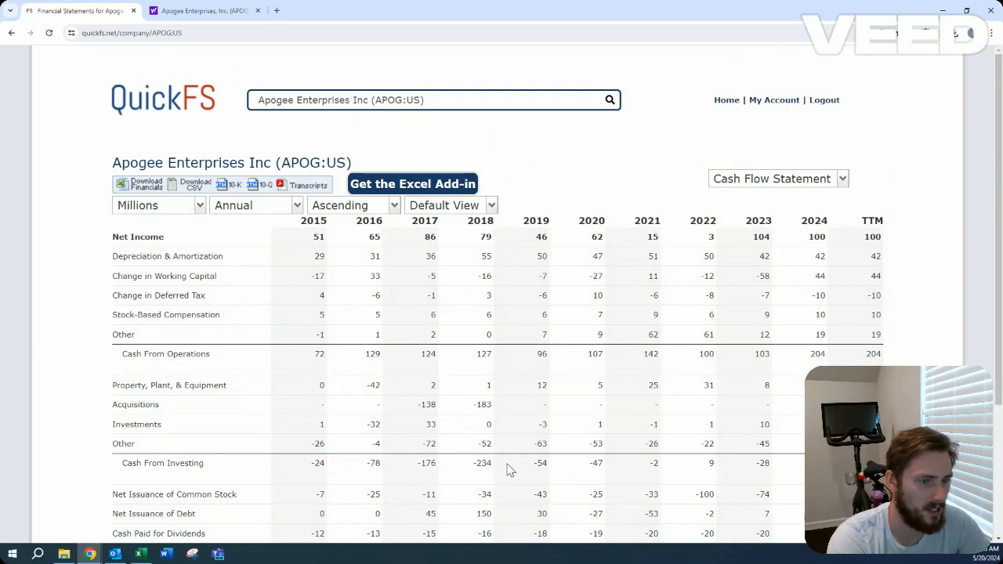
mouse_move(486, 454)
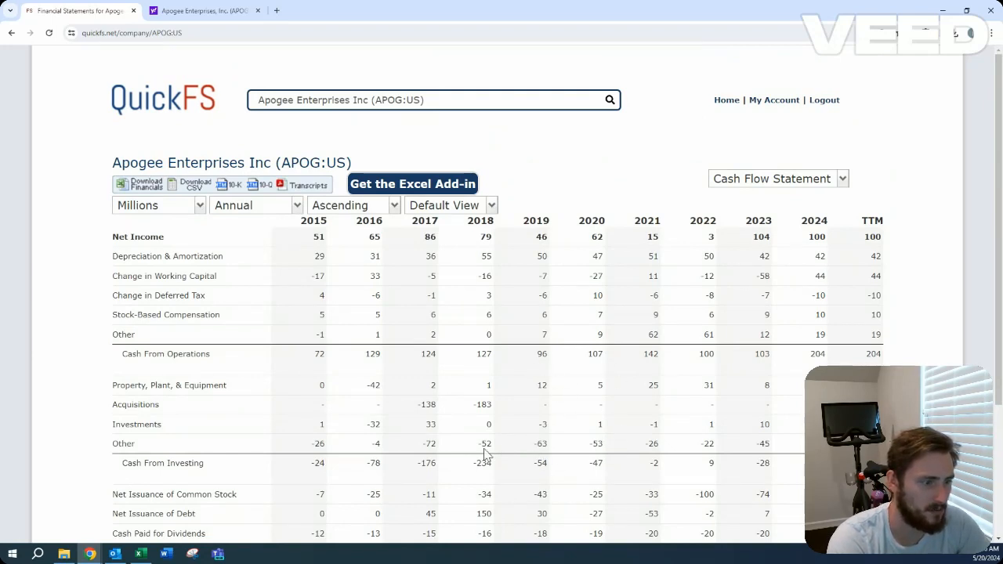
mouse_move(737, 451)
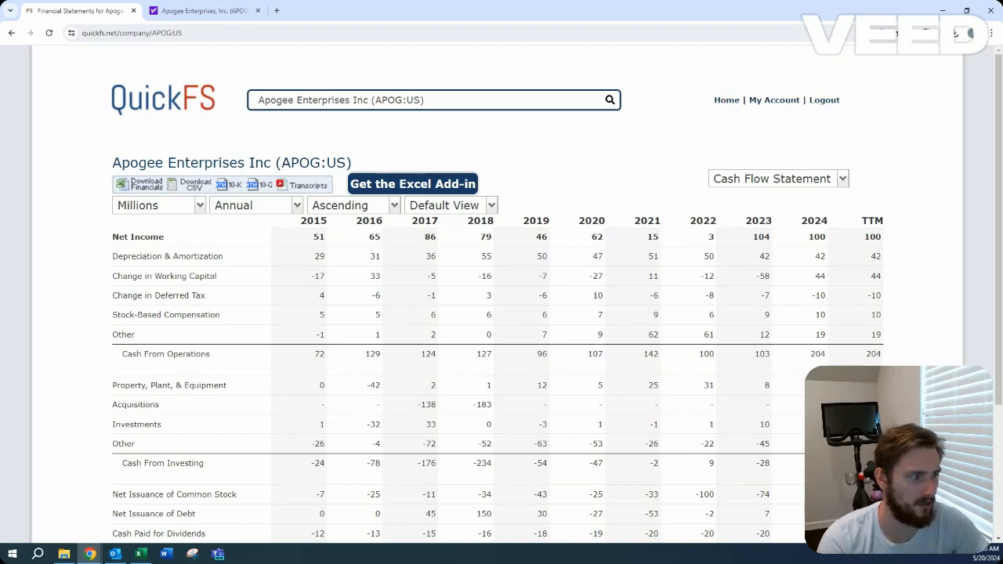
- Toggle back to the balance sheet and again to the cash flow statement, scanning each
click(776, 179)
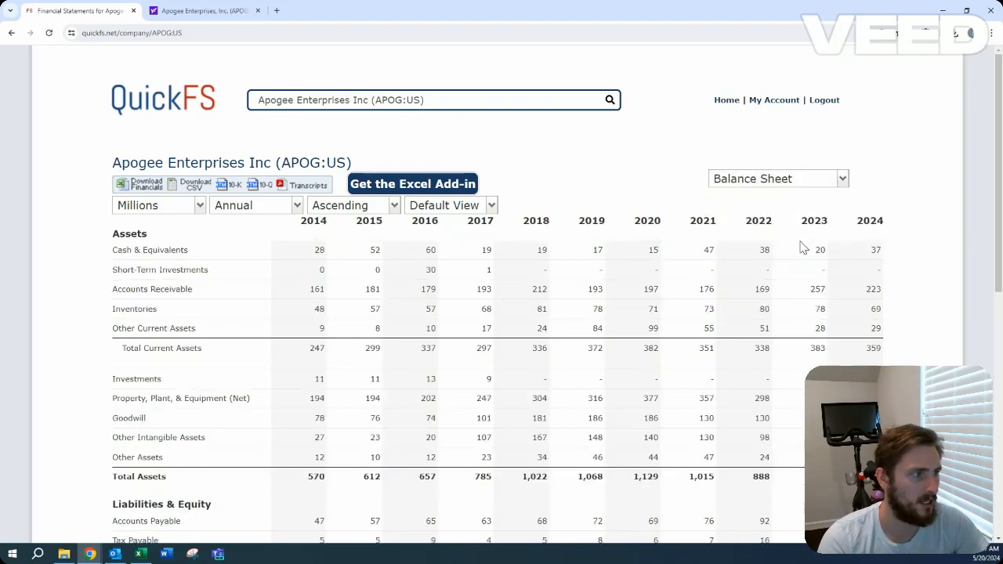
scroll(down, 3)
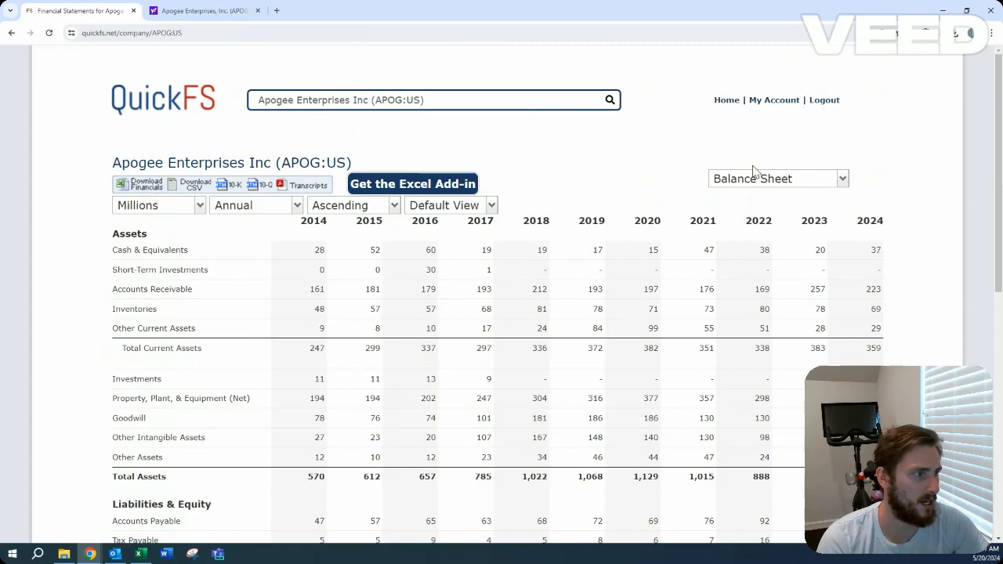
click(777, 179)
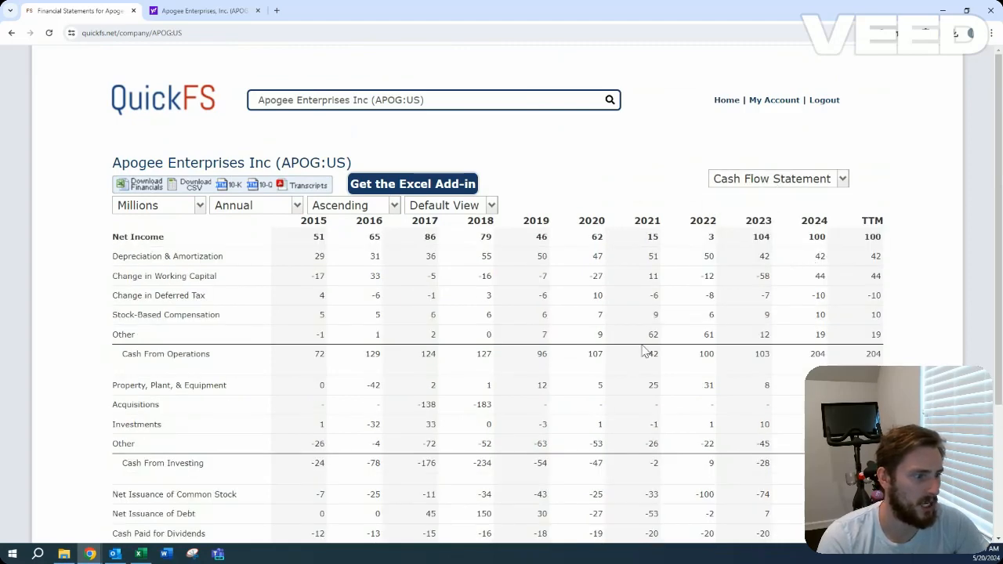
scroll(down, 3)
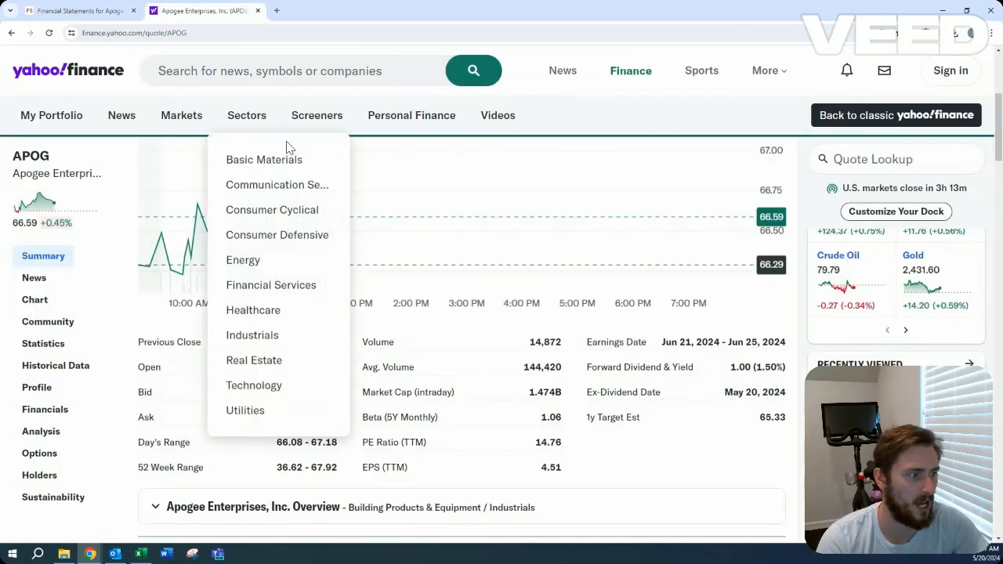
click(76, 10)
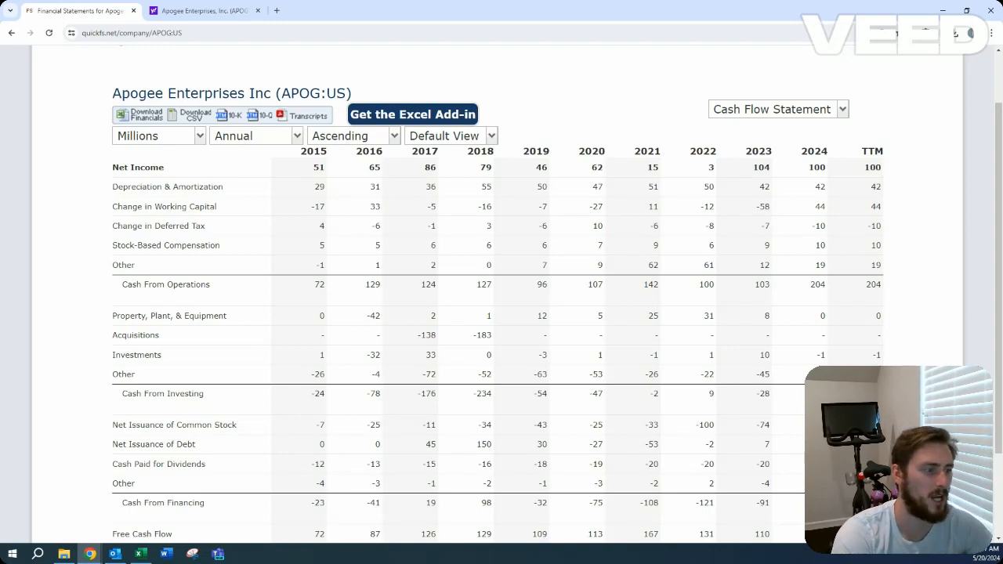
mouse_move(790, 217)
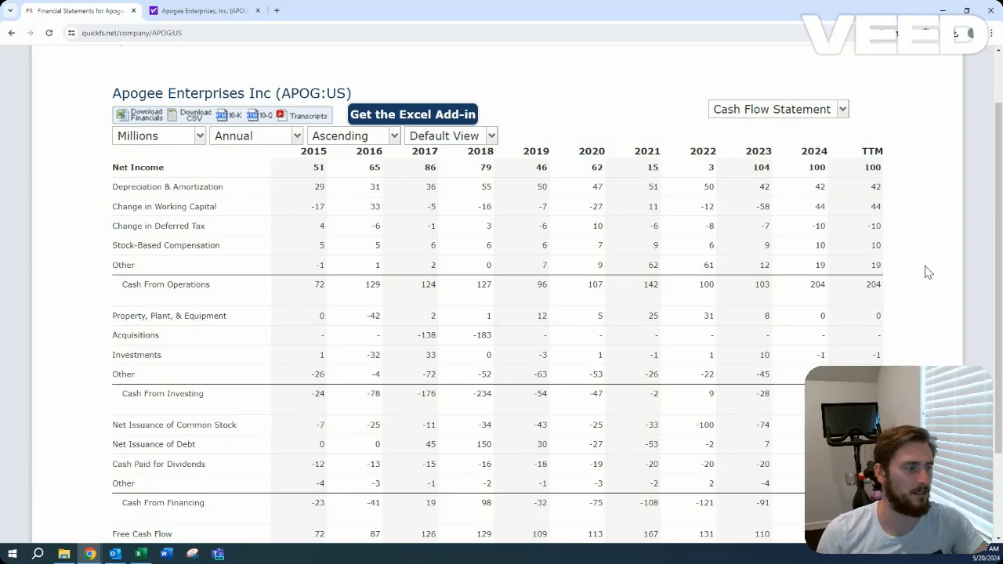
- After checking cash flows and the overview, set Apogee's FCF margin assumption to 6.0%
scroll(down, 3)
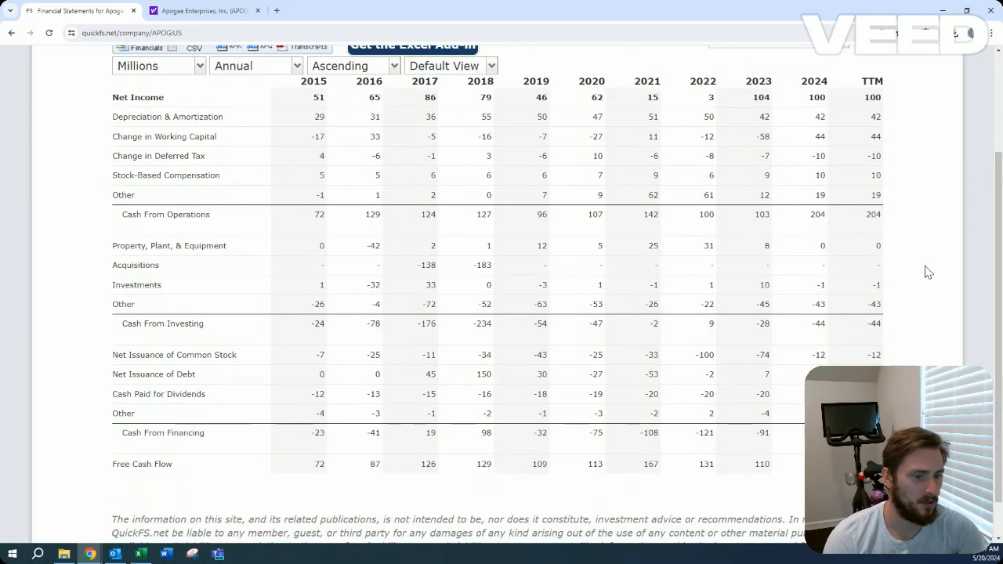
mouse_move(892, 195)
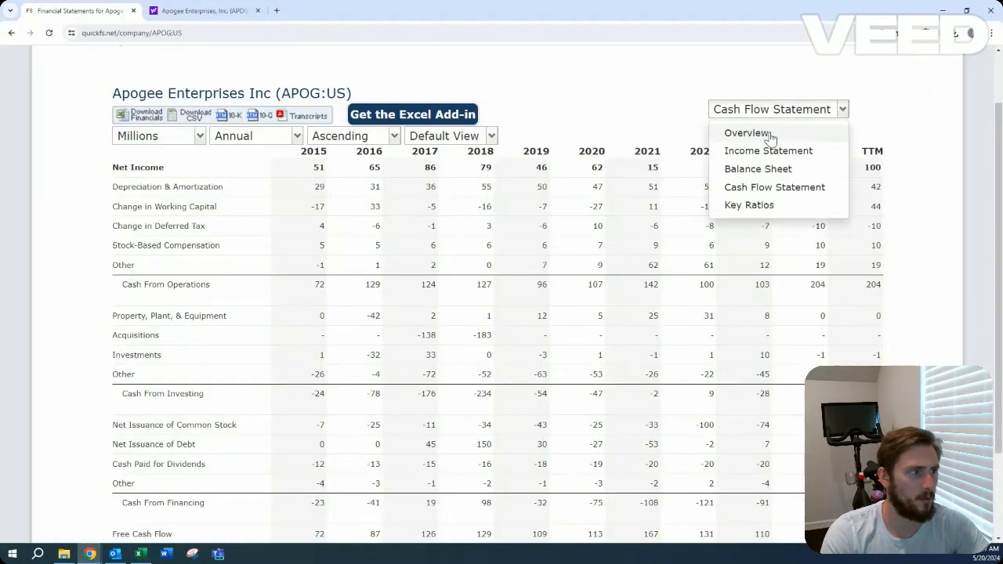
click(746, 132)
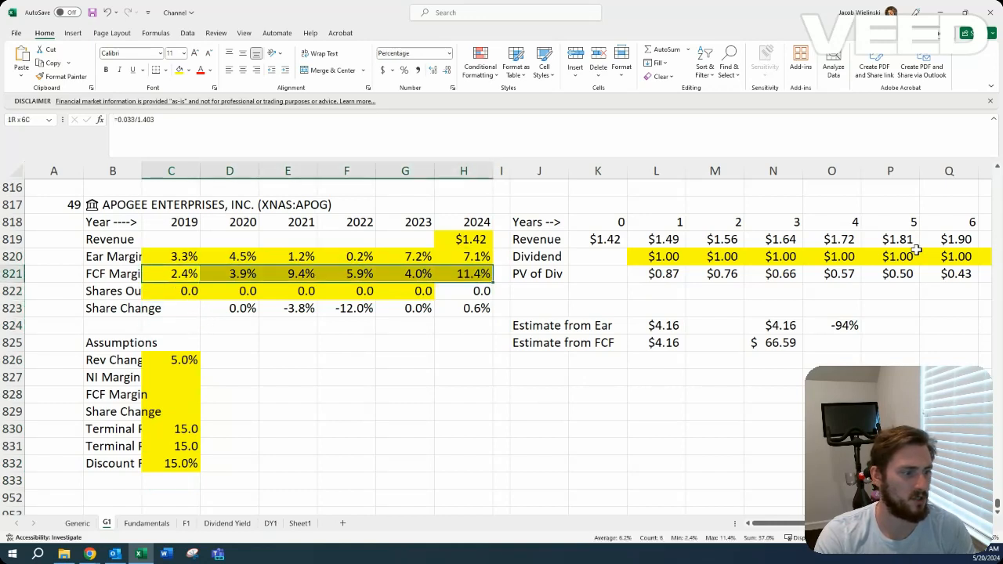
click(171, 376)
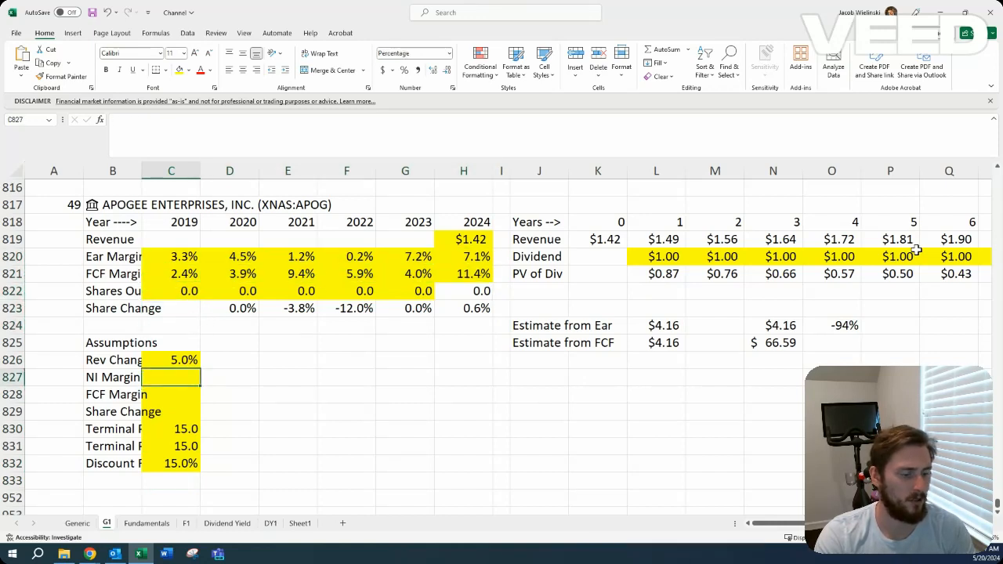
text(6.0%)
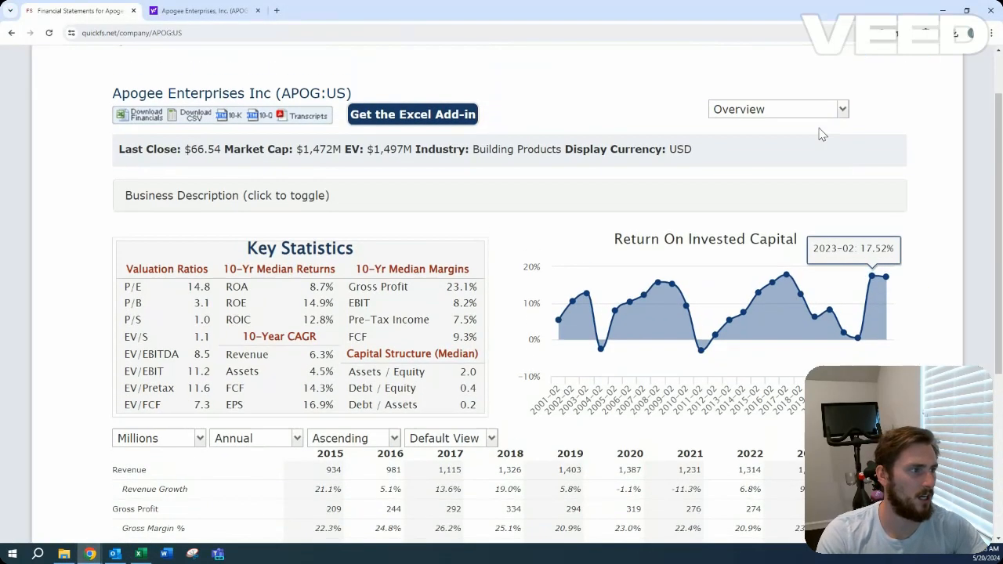
- Check net share issuance on the cash flow statement and set share change to -2.0%
click(776, 109)
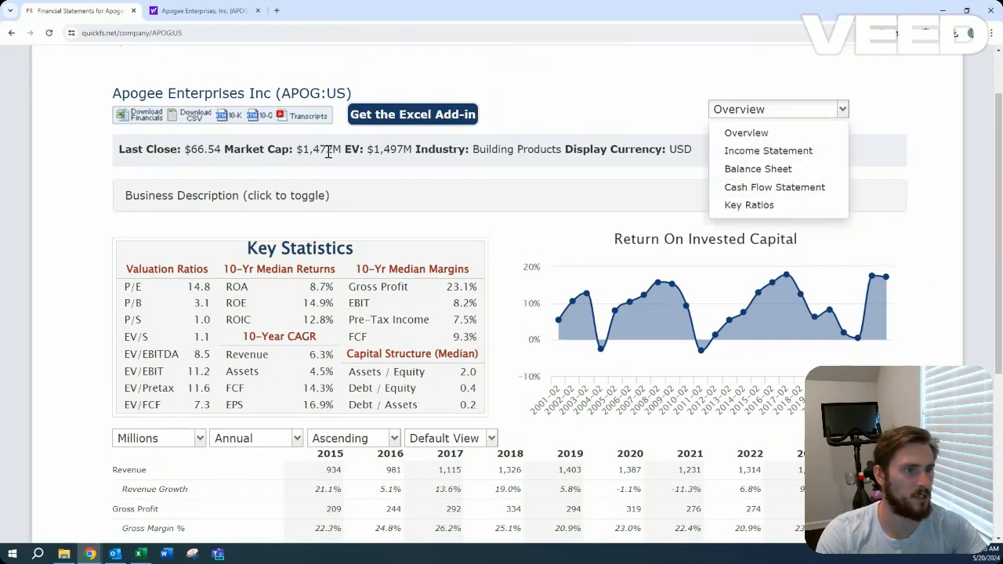
click(775, 188)
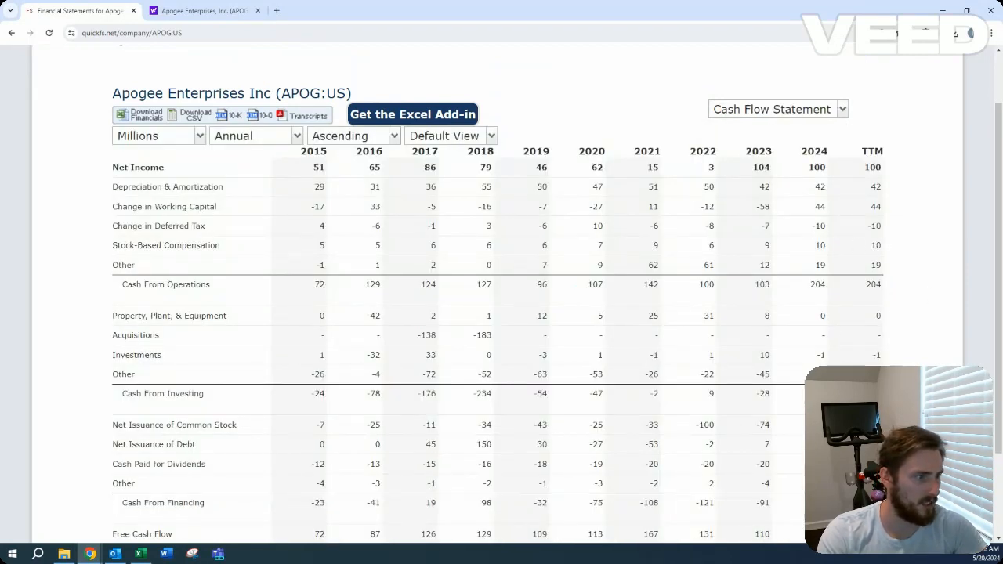
mouse_move(746, 433)
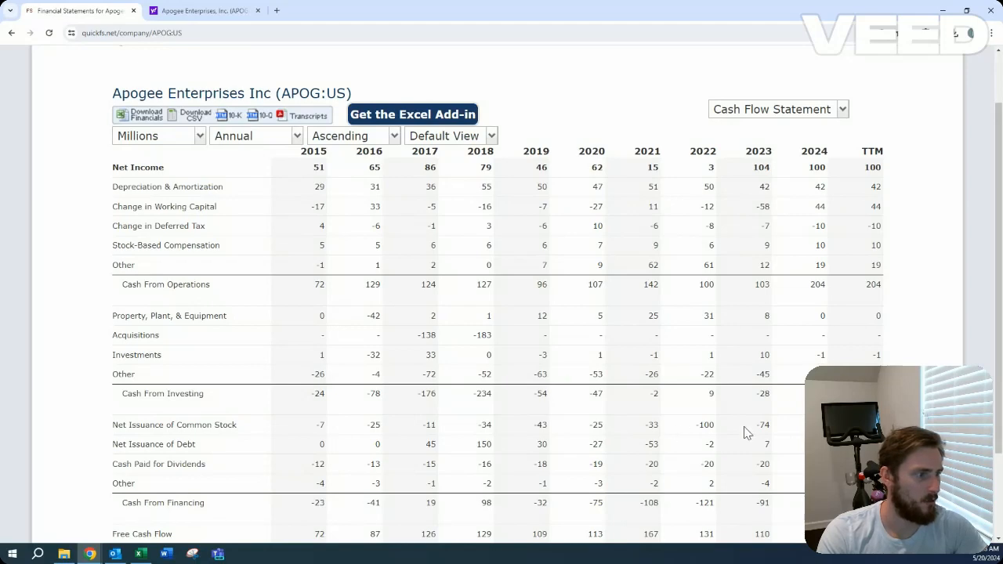
click(776, 110)
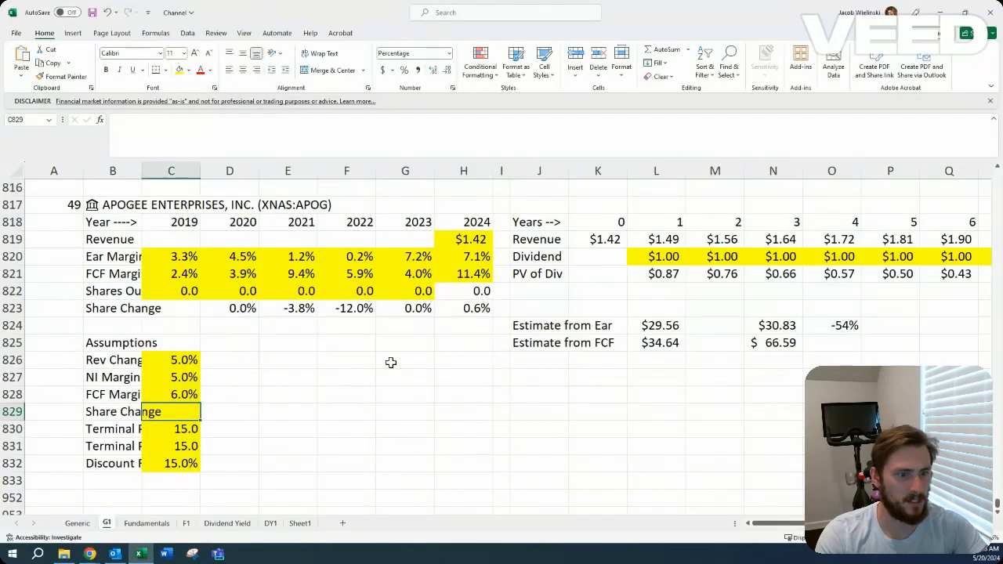
text(-2.0%)
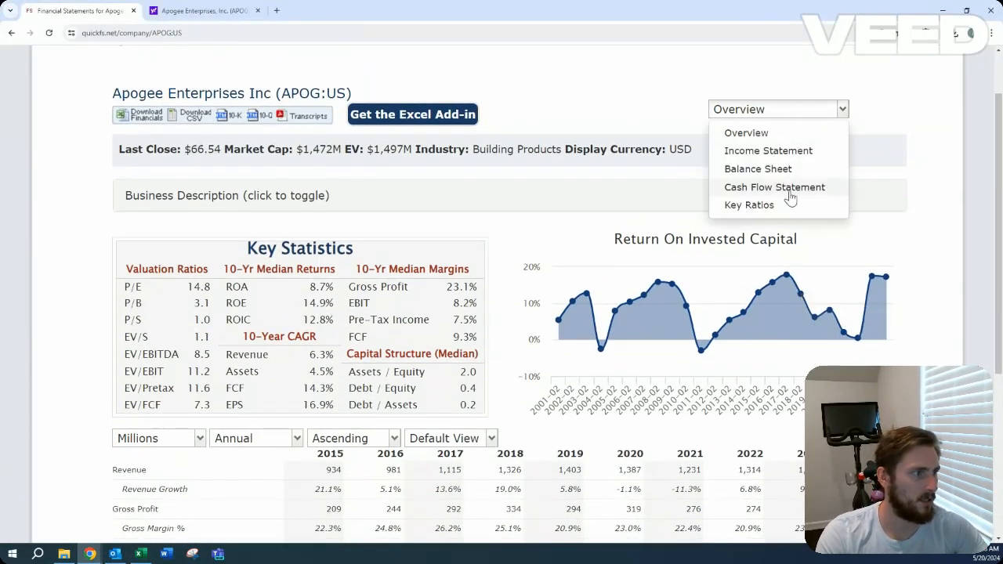
- Glance over Apogee's cash flow statement and overview page once more in QuickFS
click(774, 186)
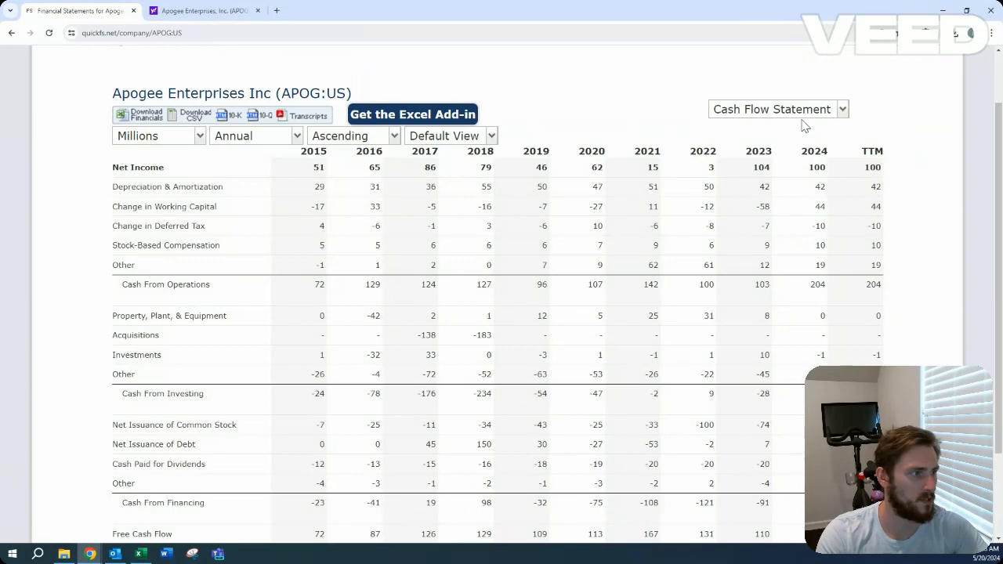
click(776, 110)
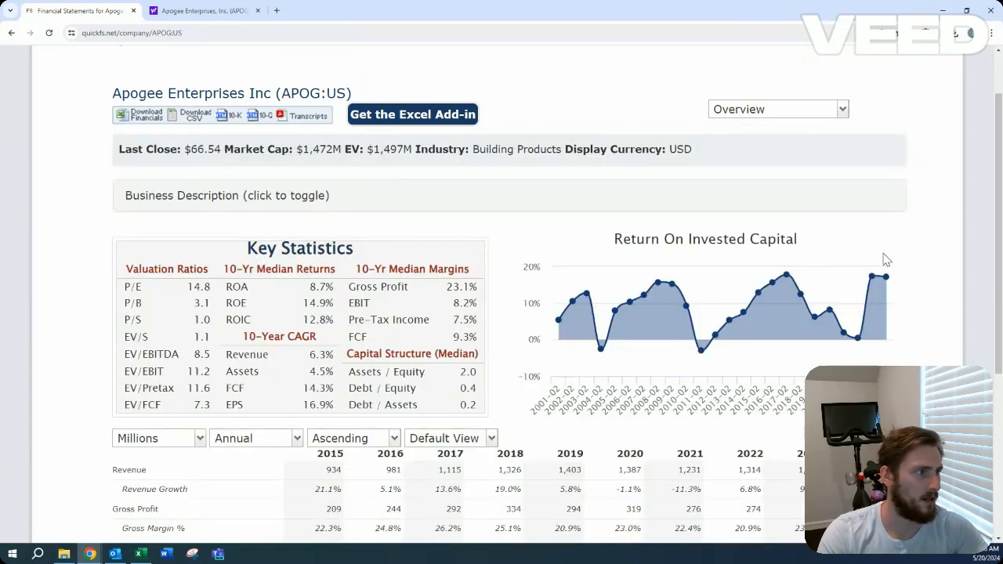
scroll(down, 3)
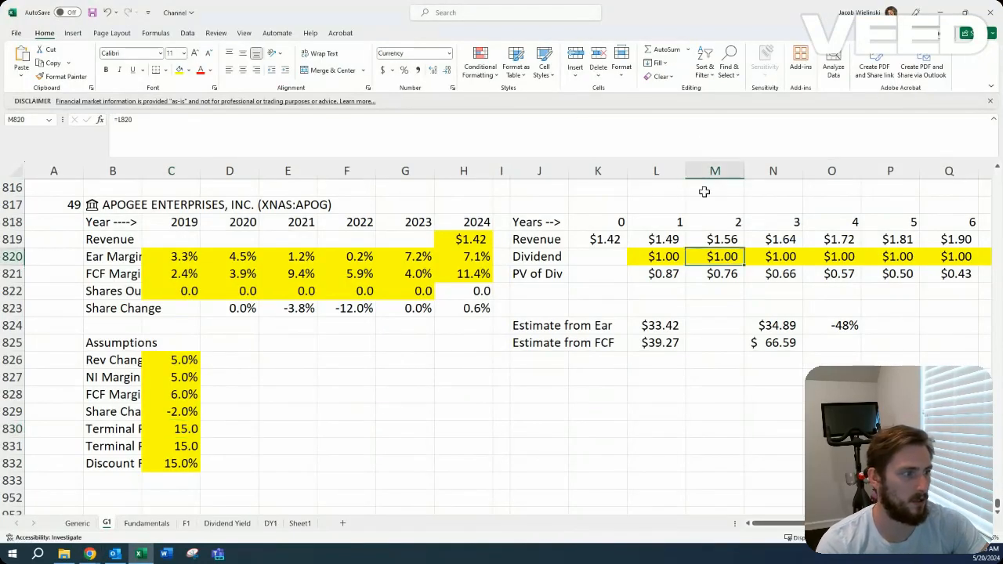
- Enter =L820*1.05 in M820 so projected dividends grow 5% a year
text(=L820*1.05)
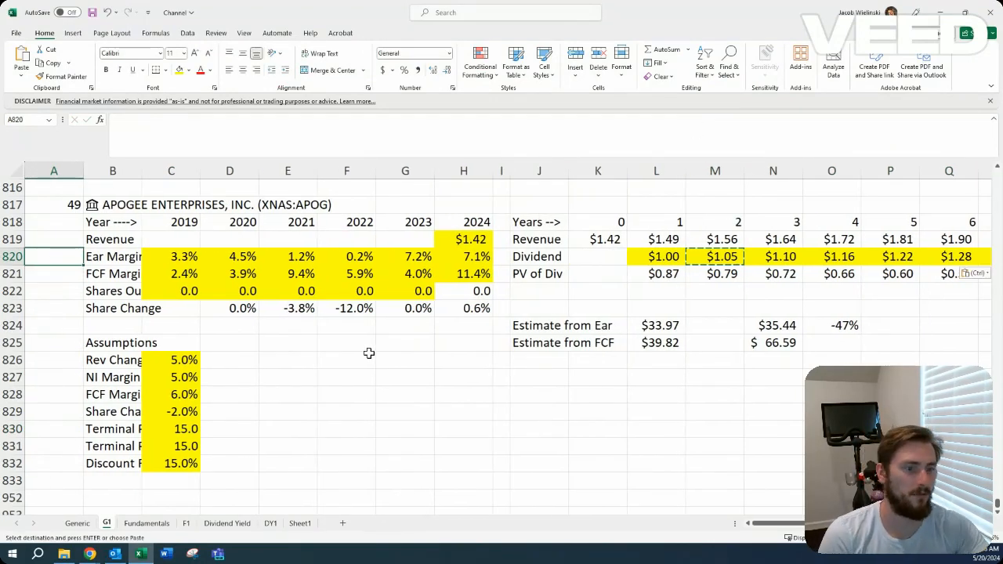
mouse_move(878, 324)
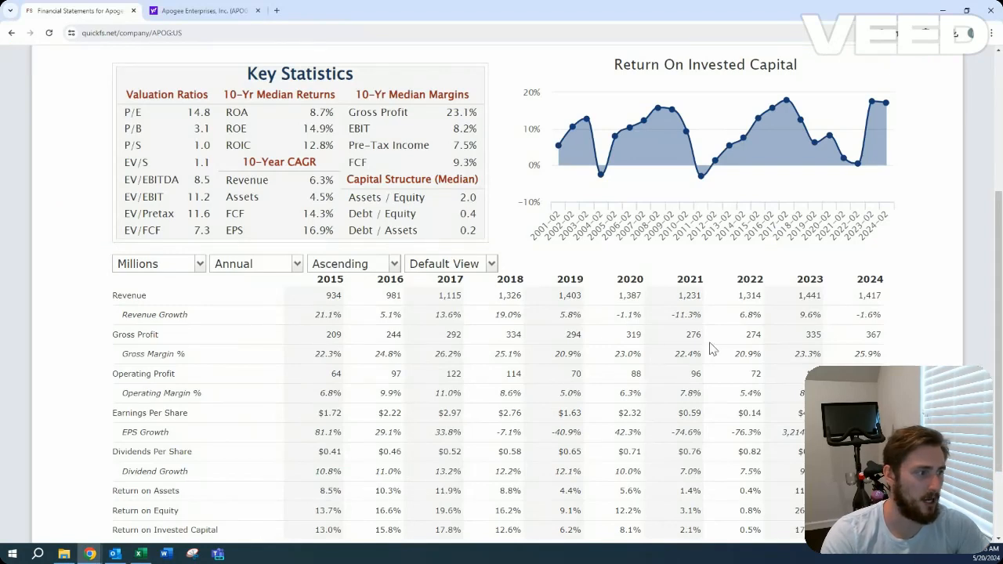
mouse_move(437, 383)
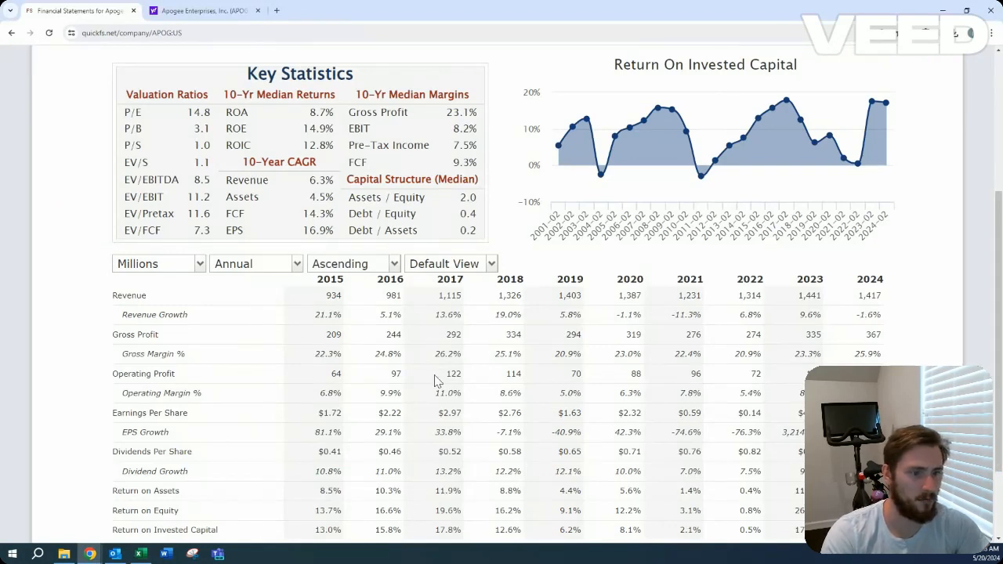
mouse_move(658, 313)
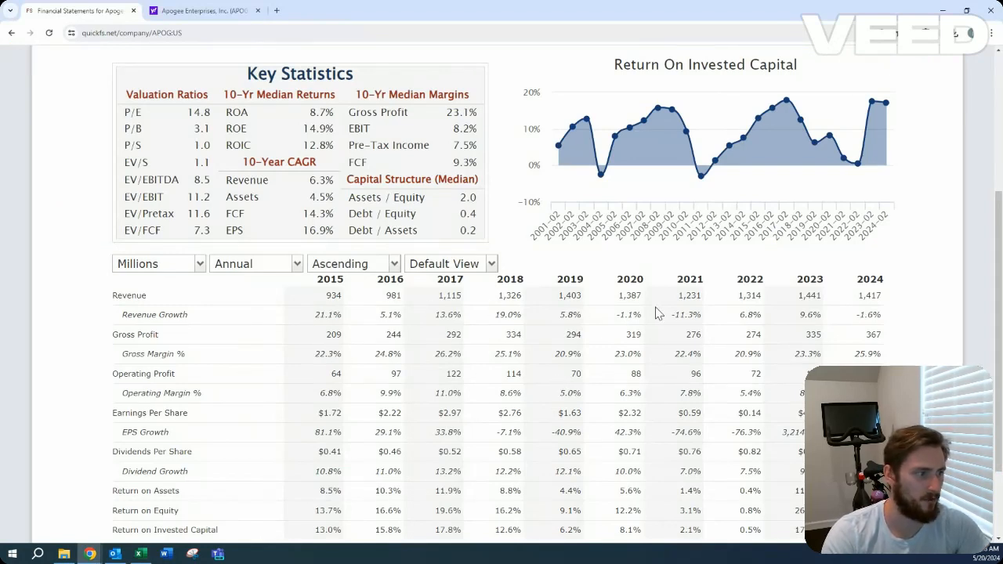
- Check Apogee's annual financials table in QuickFS, then return to column A in Excel
scroll(down, 3)
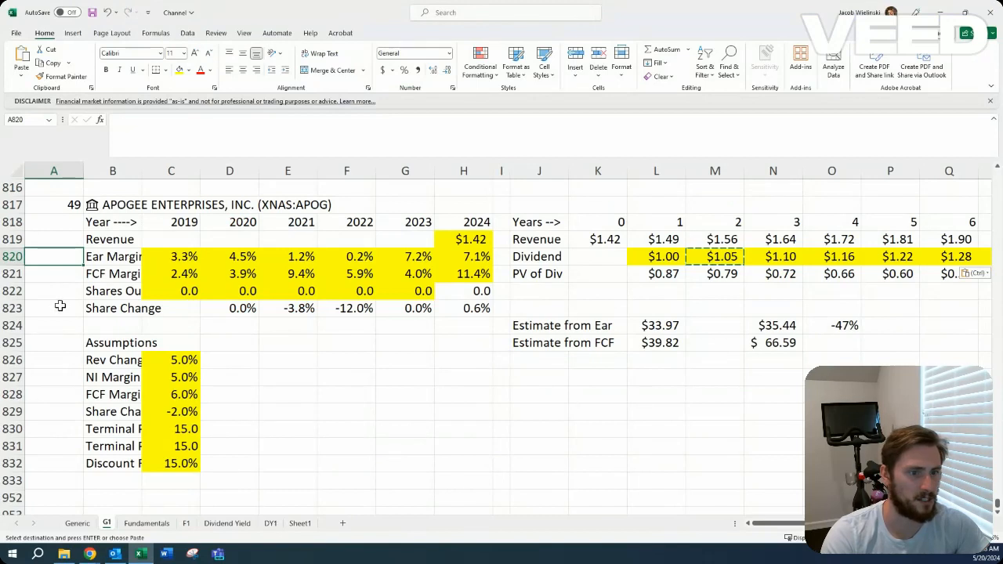
click(54, 307)
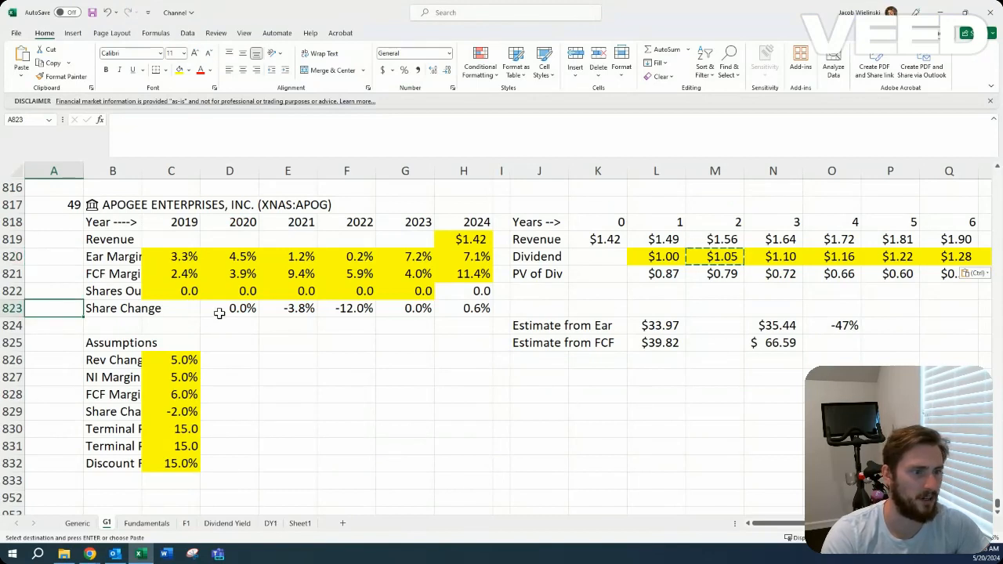